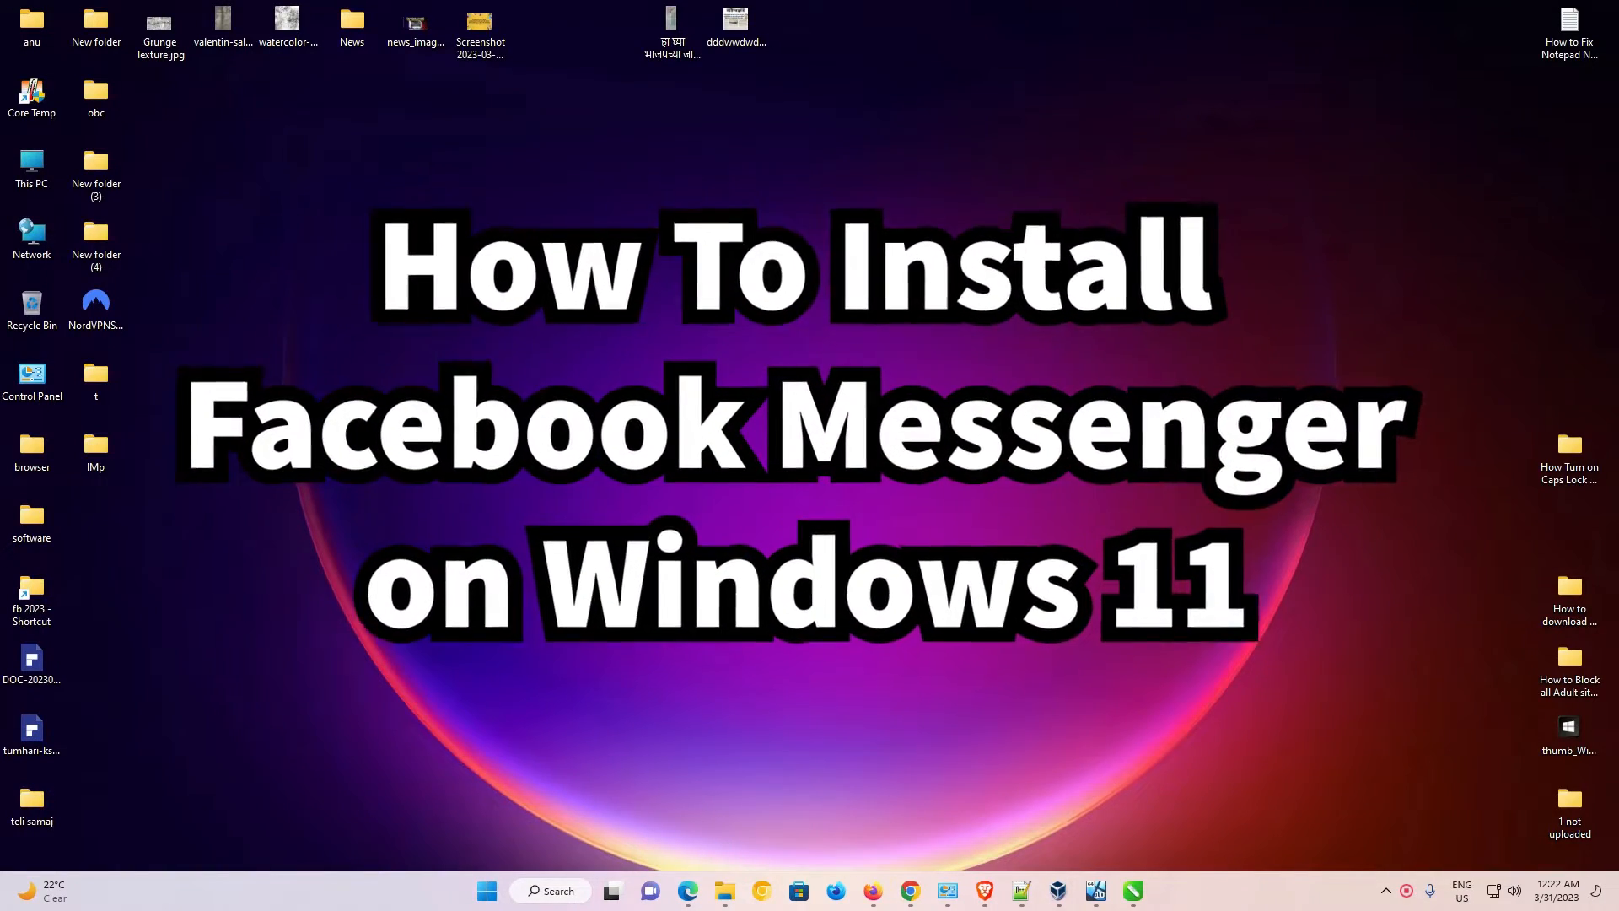
Launch Microsoft Store, search 'messenger', and install Messenger by Meta with Get.
click(420, 691)
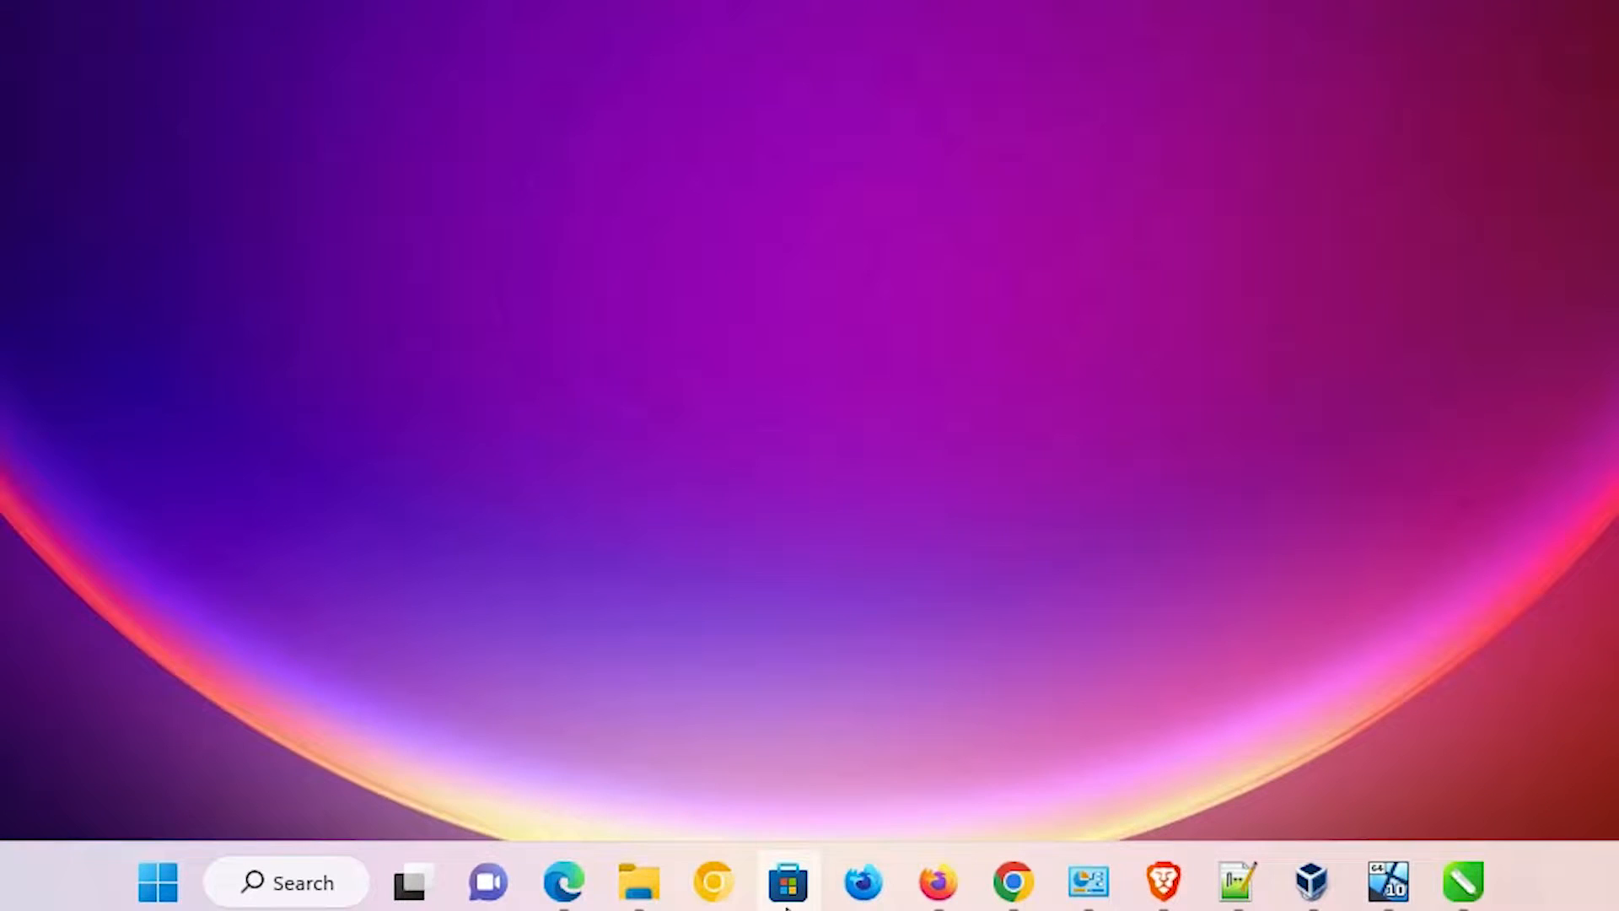
mouse_move(788, 880)
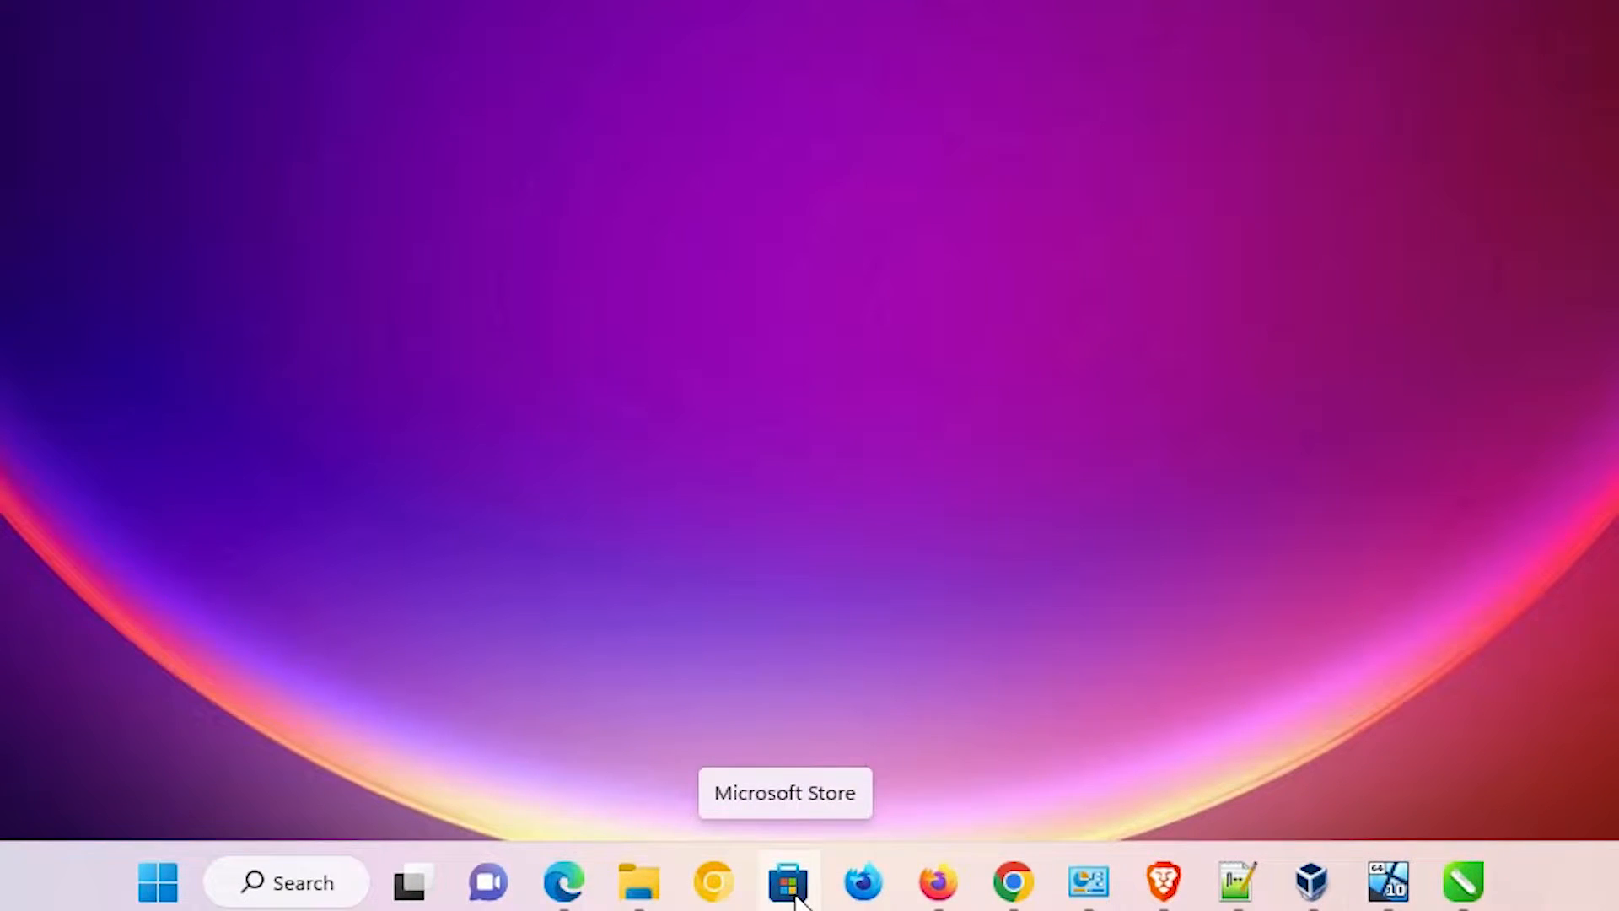
click(788, 882)
text(messenger)
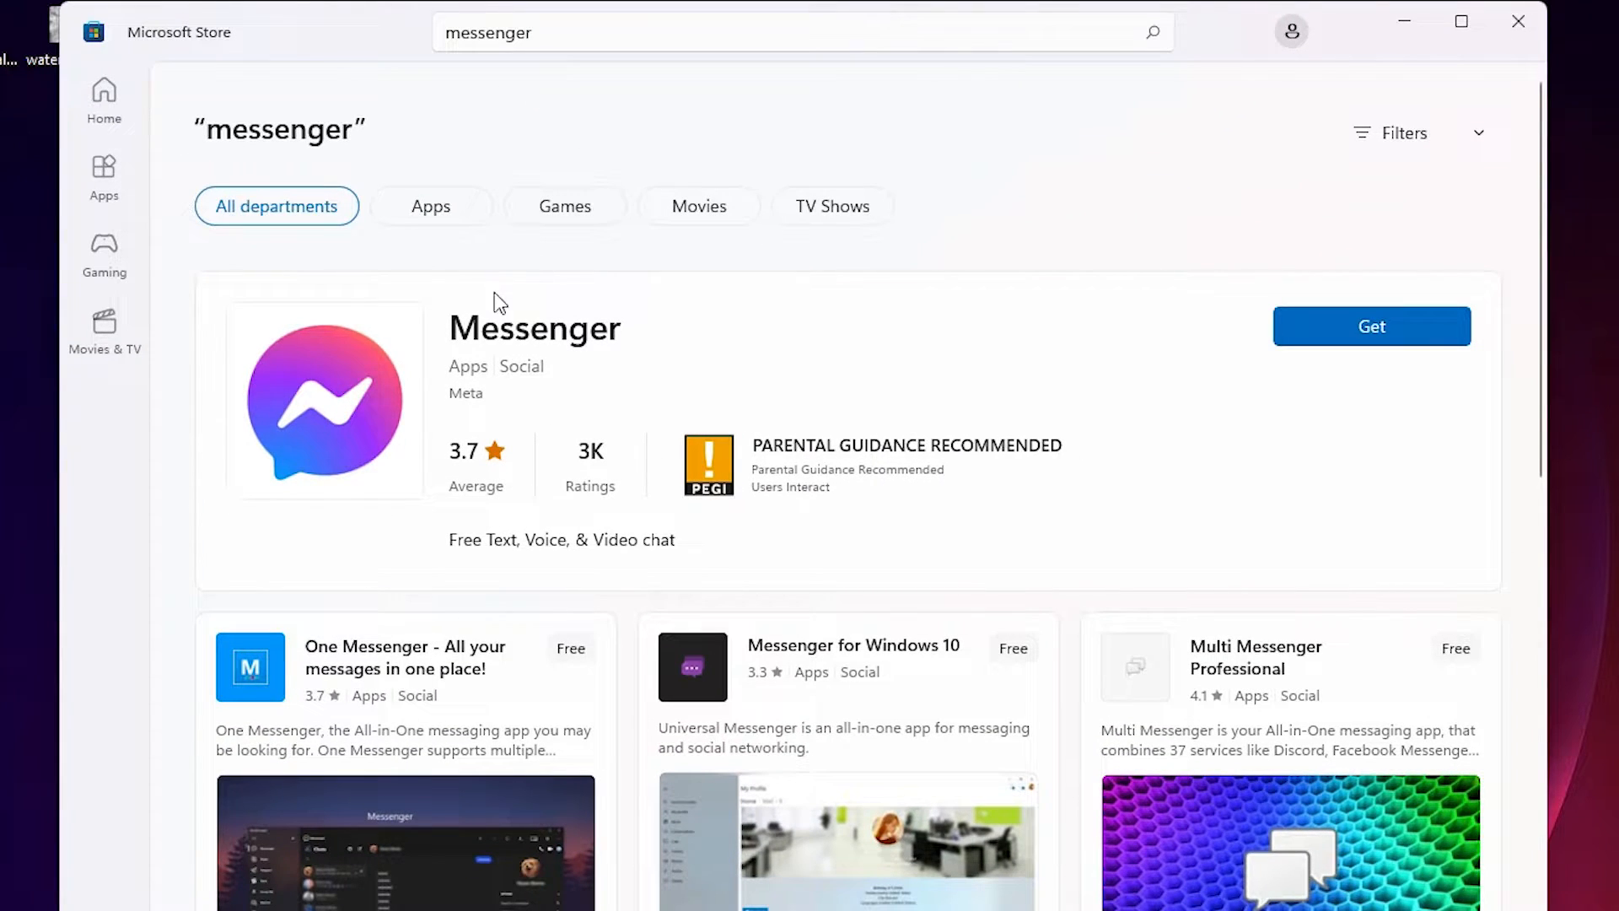
click(1371, 325)
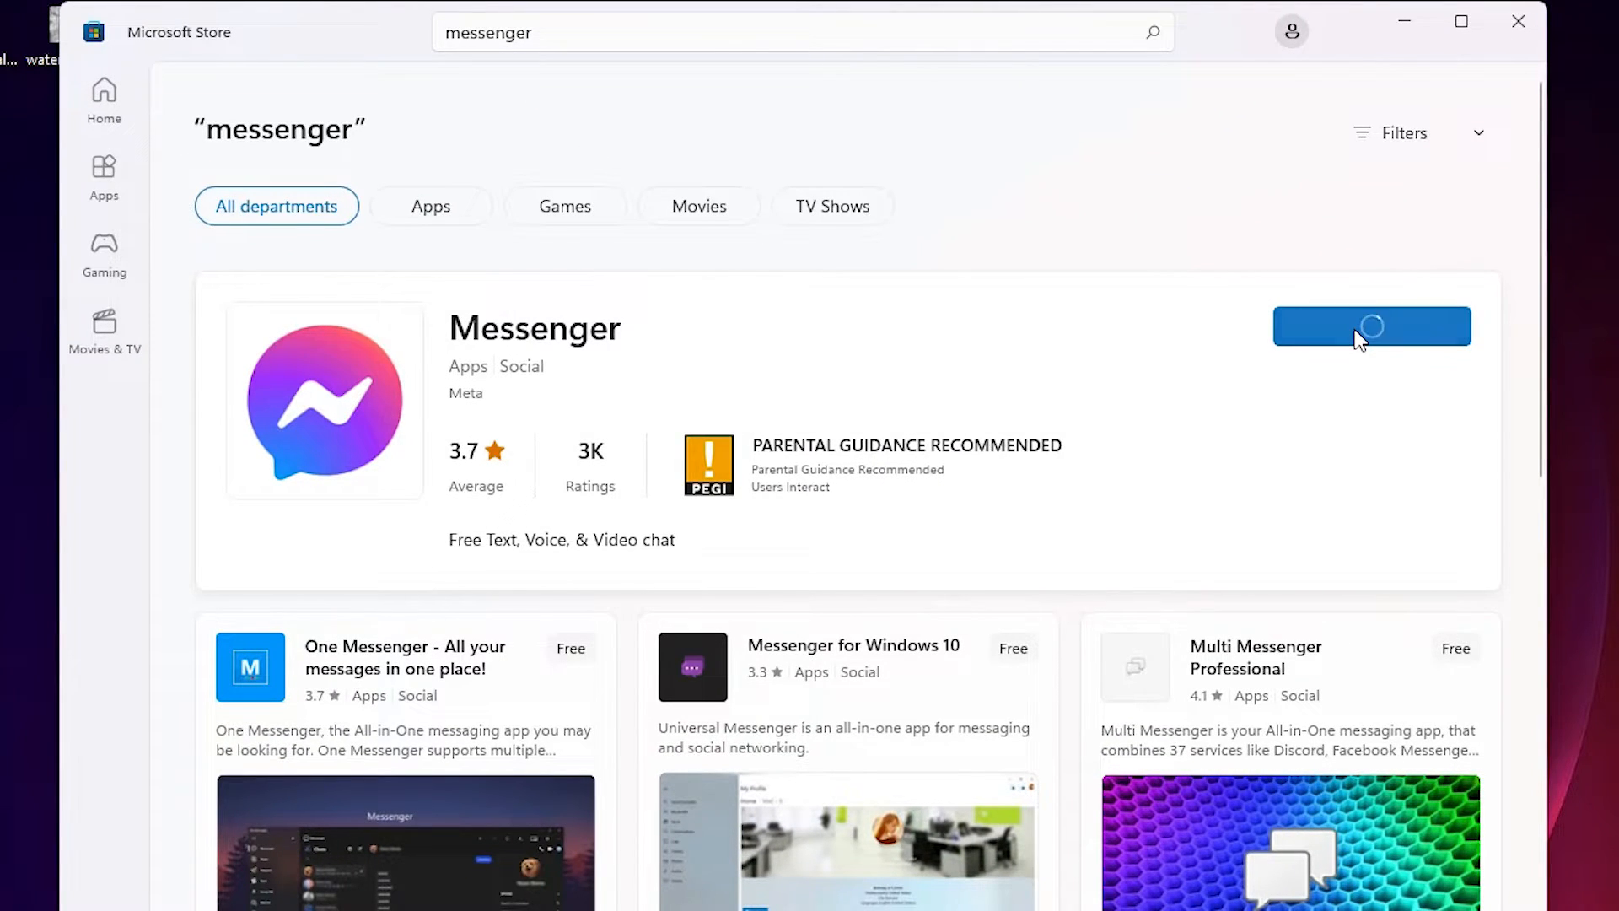
click(1371, 326)
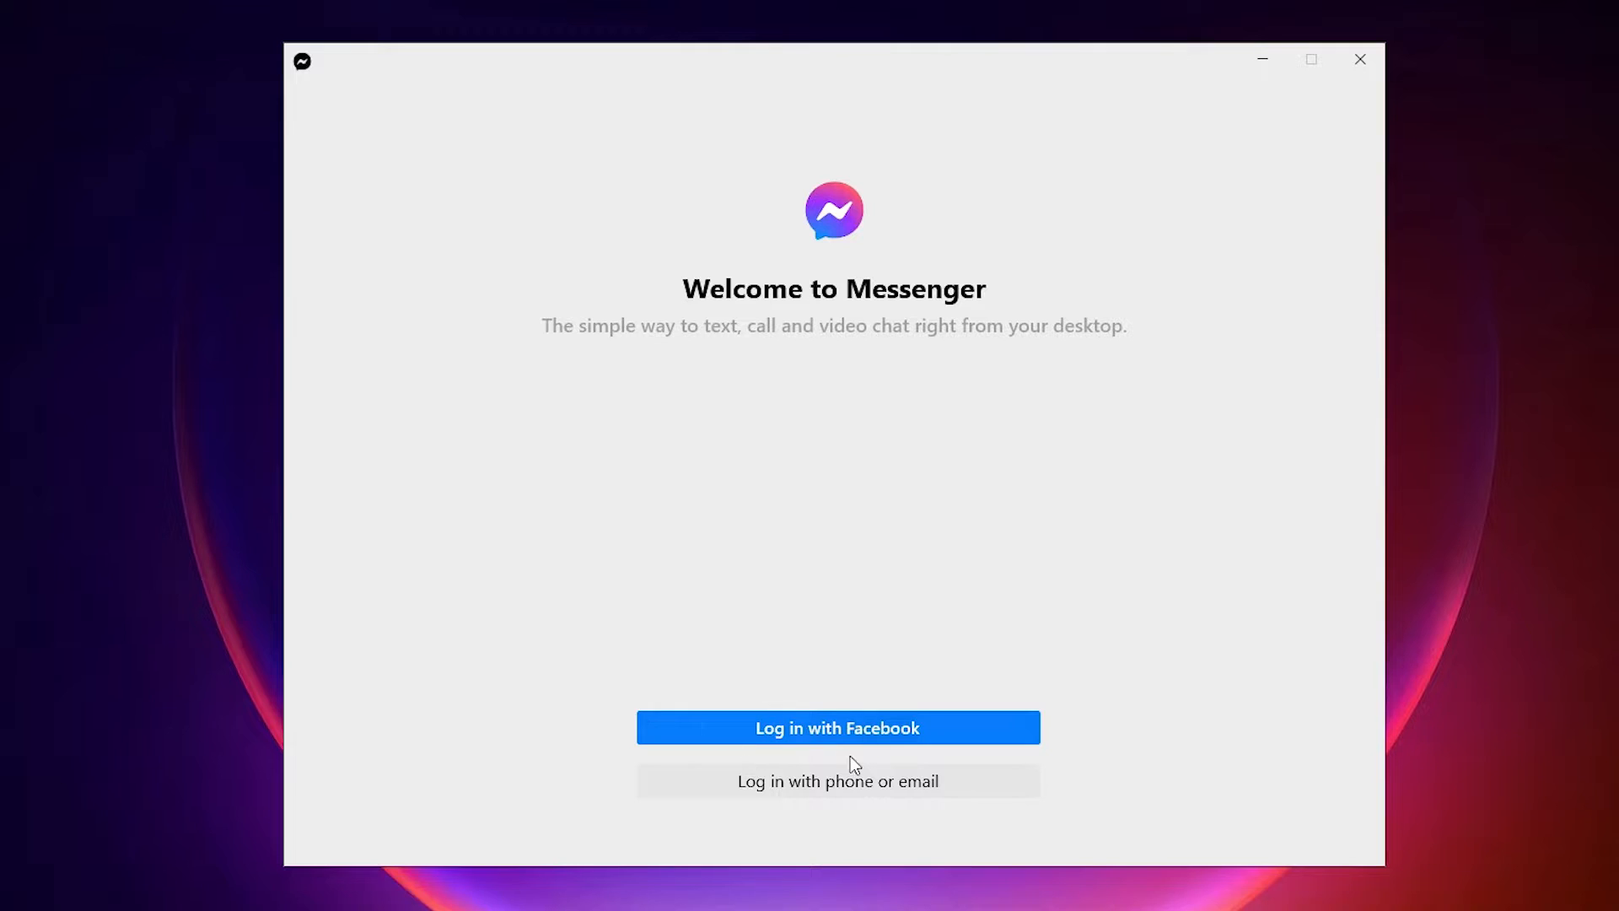
mouse_move(924, 730)
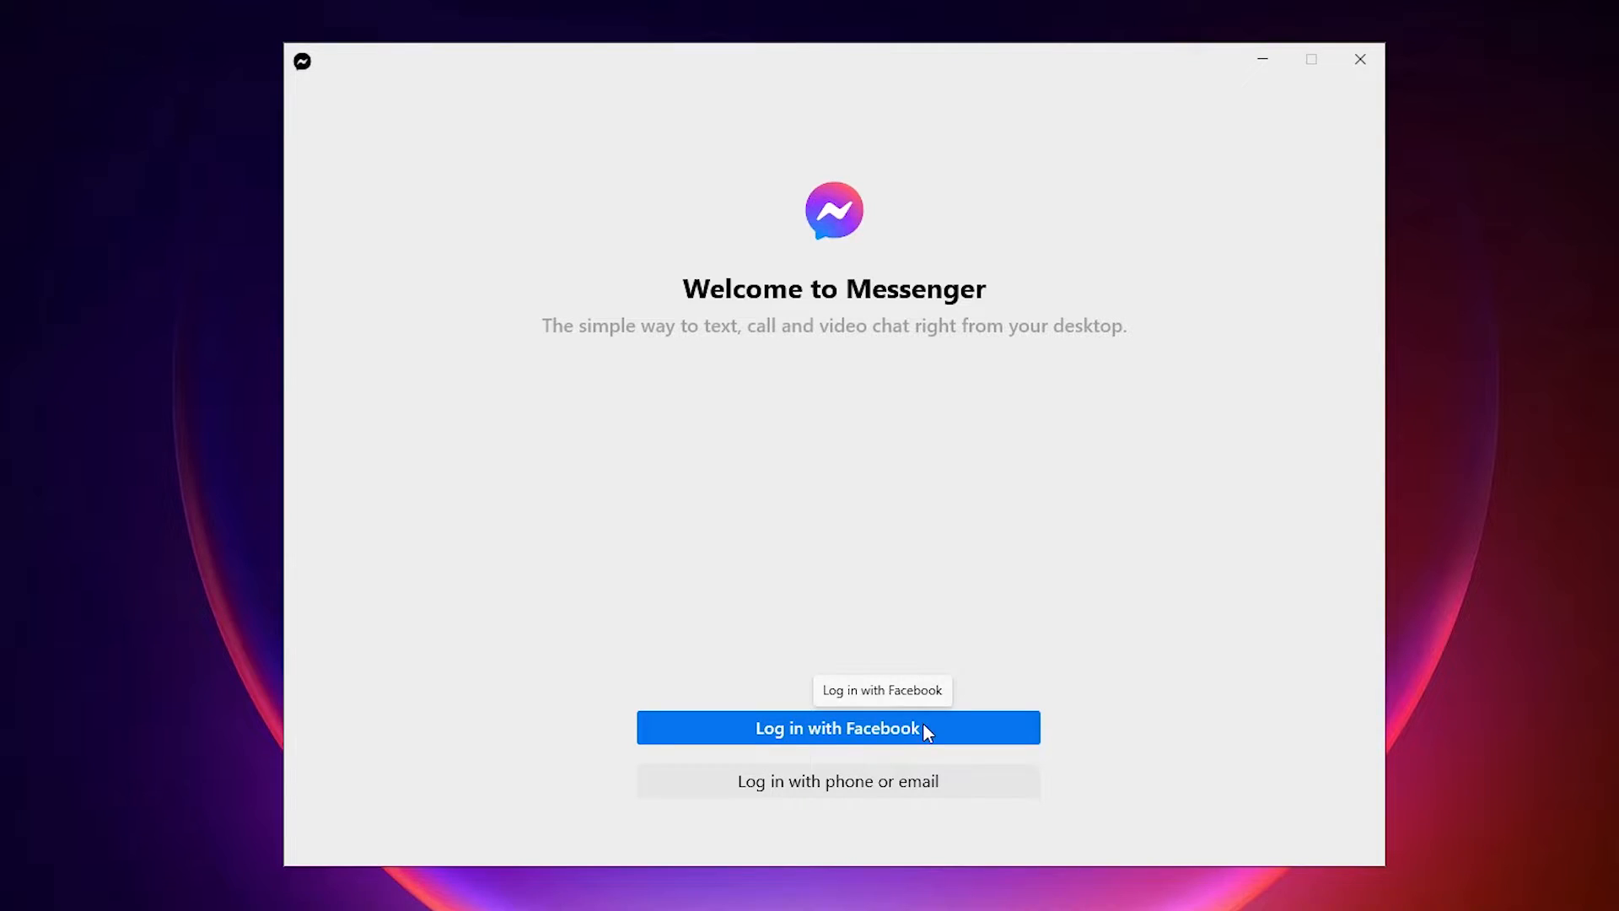
Start 'Log in with Facebook' from the Messenger welcome screen, handing off to the browser.
click(836, 727)
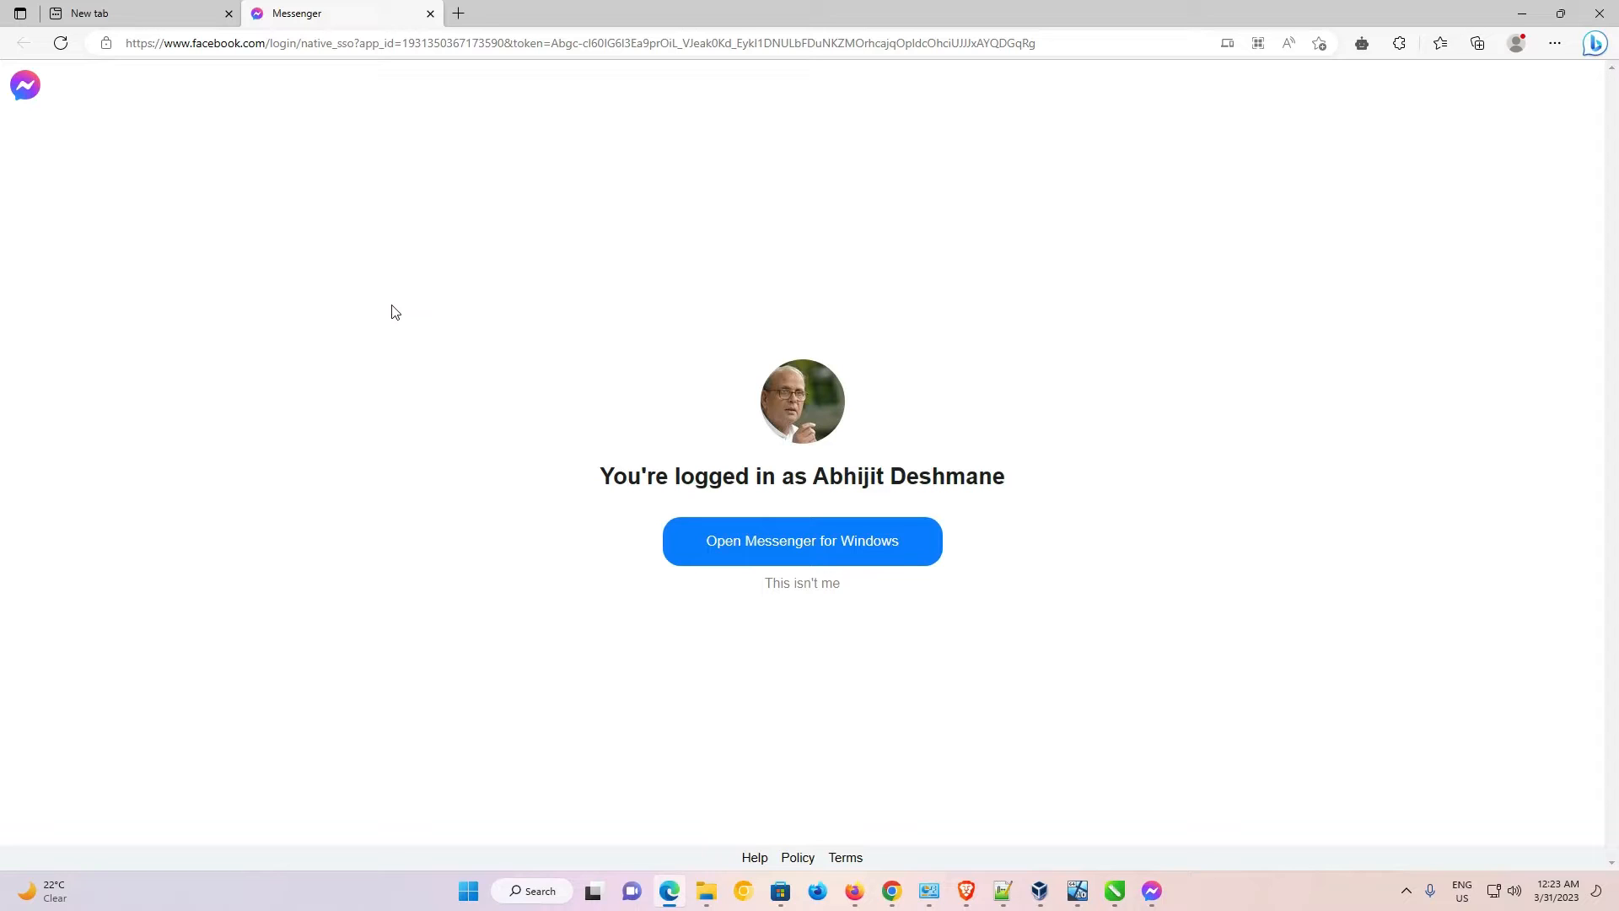
mouse_move(476, 182)
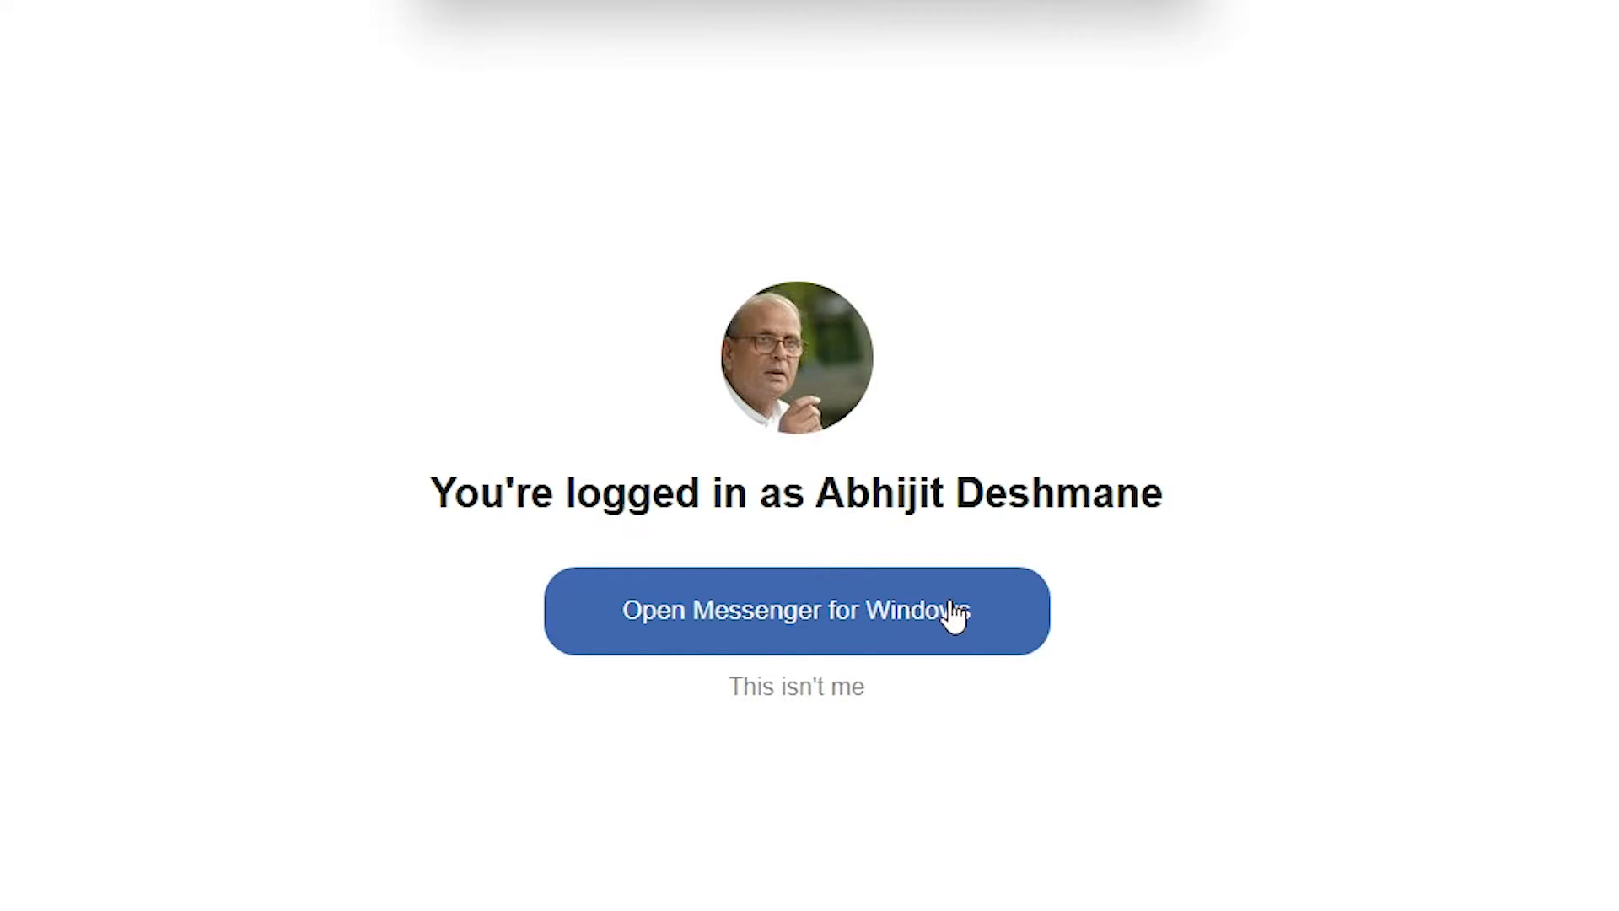
Choose 'Open Messenger for Windows' and allow Edge to launch the signed-in desktop app.
click(795, 611)
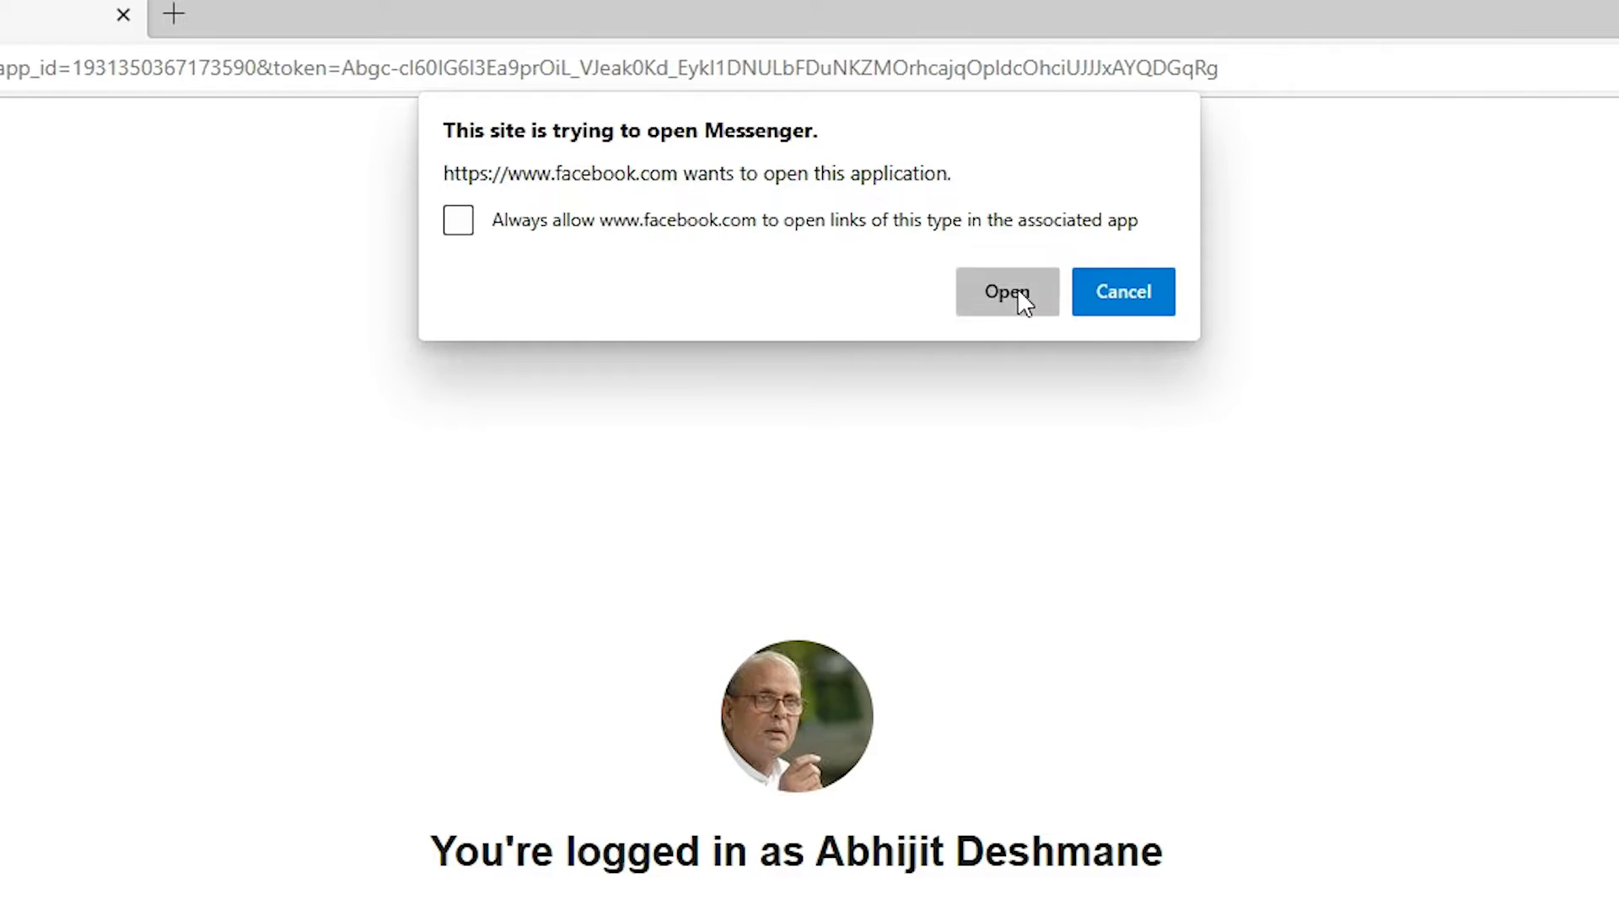
click(1007, 292)
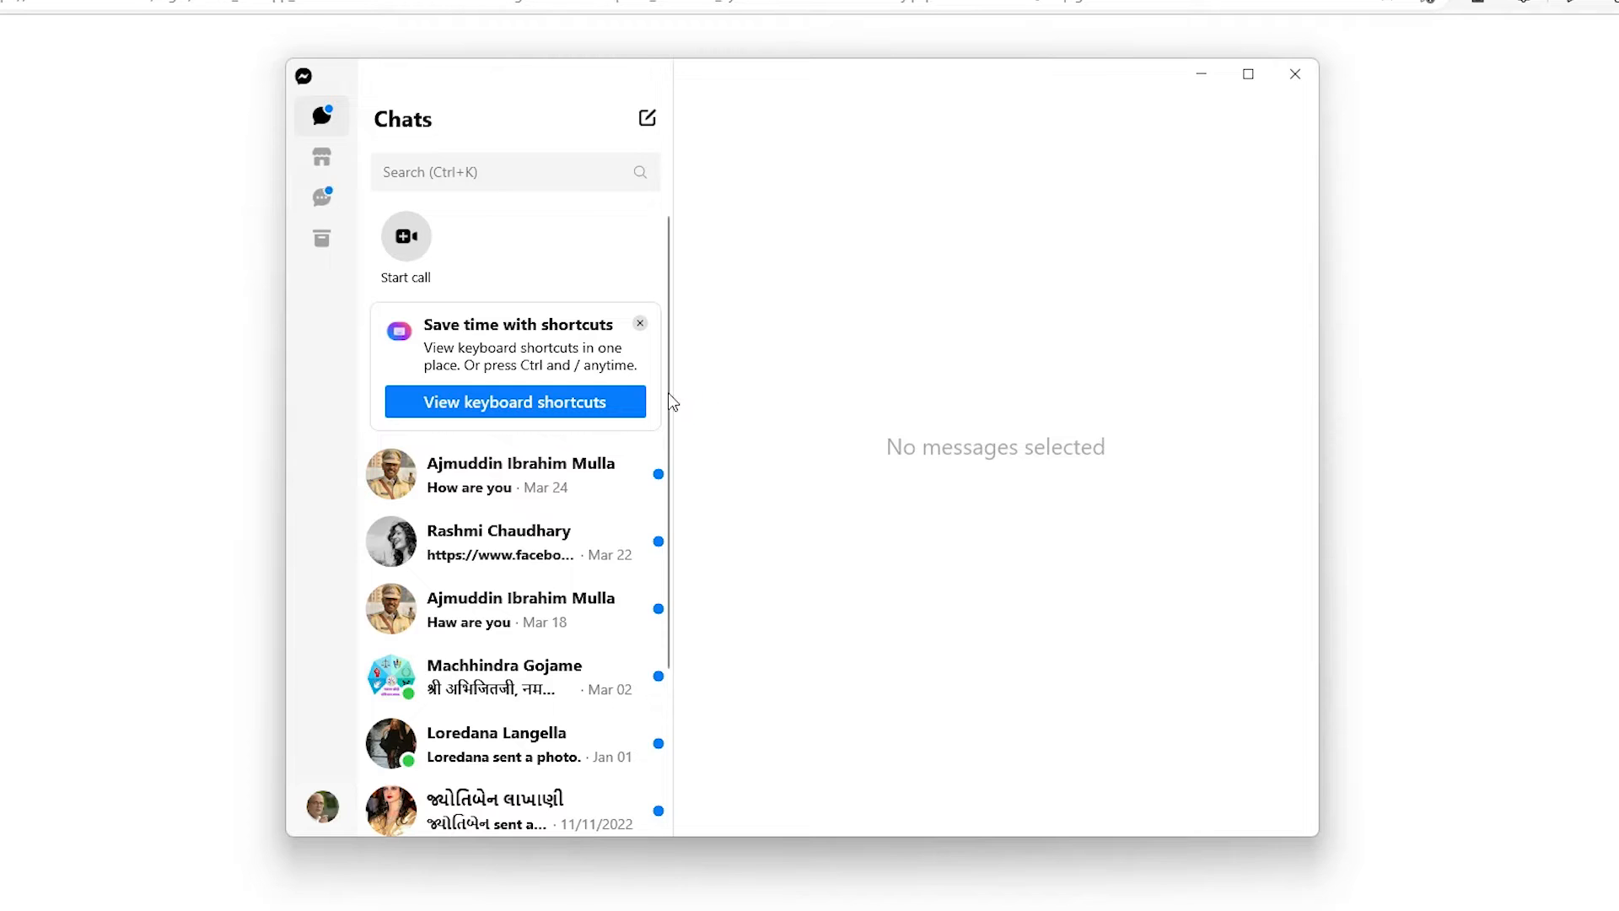
Scroll down the Chats list and view a blocked contact's conversation.
scroll(down, 3)
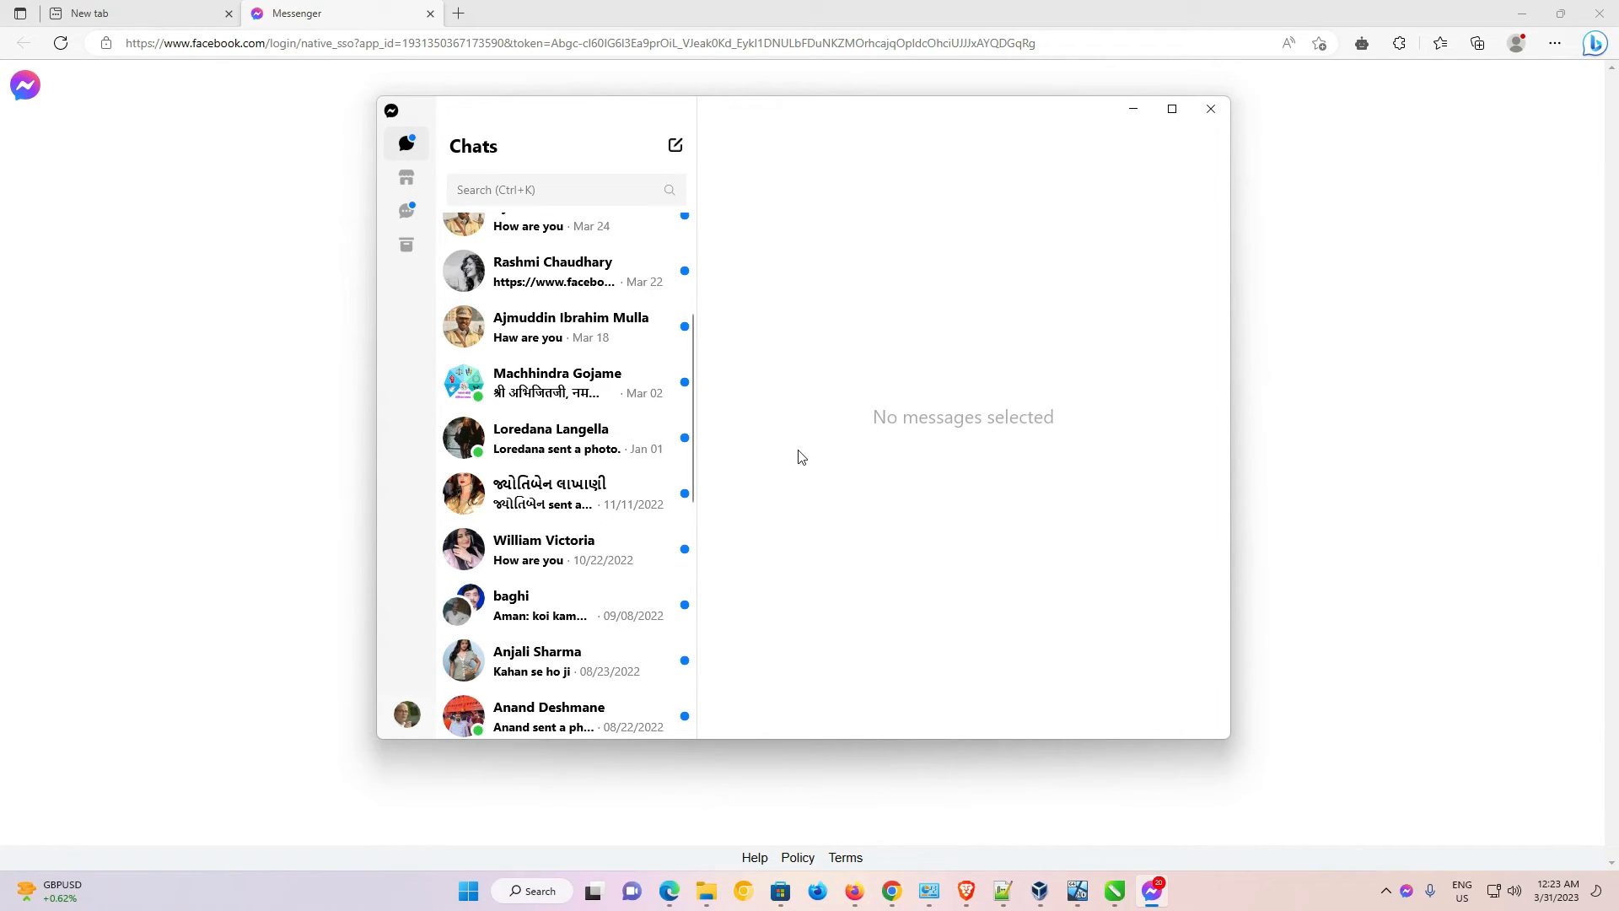
mouse_move(588, 496)
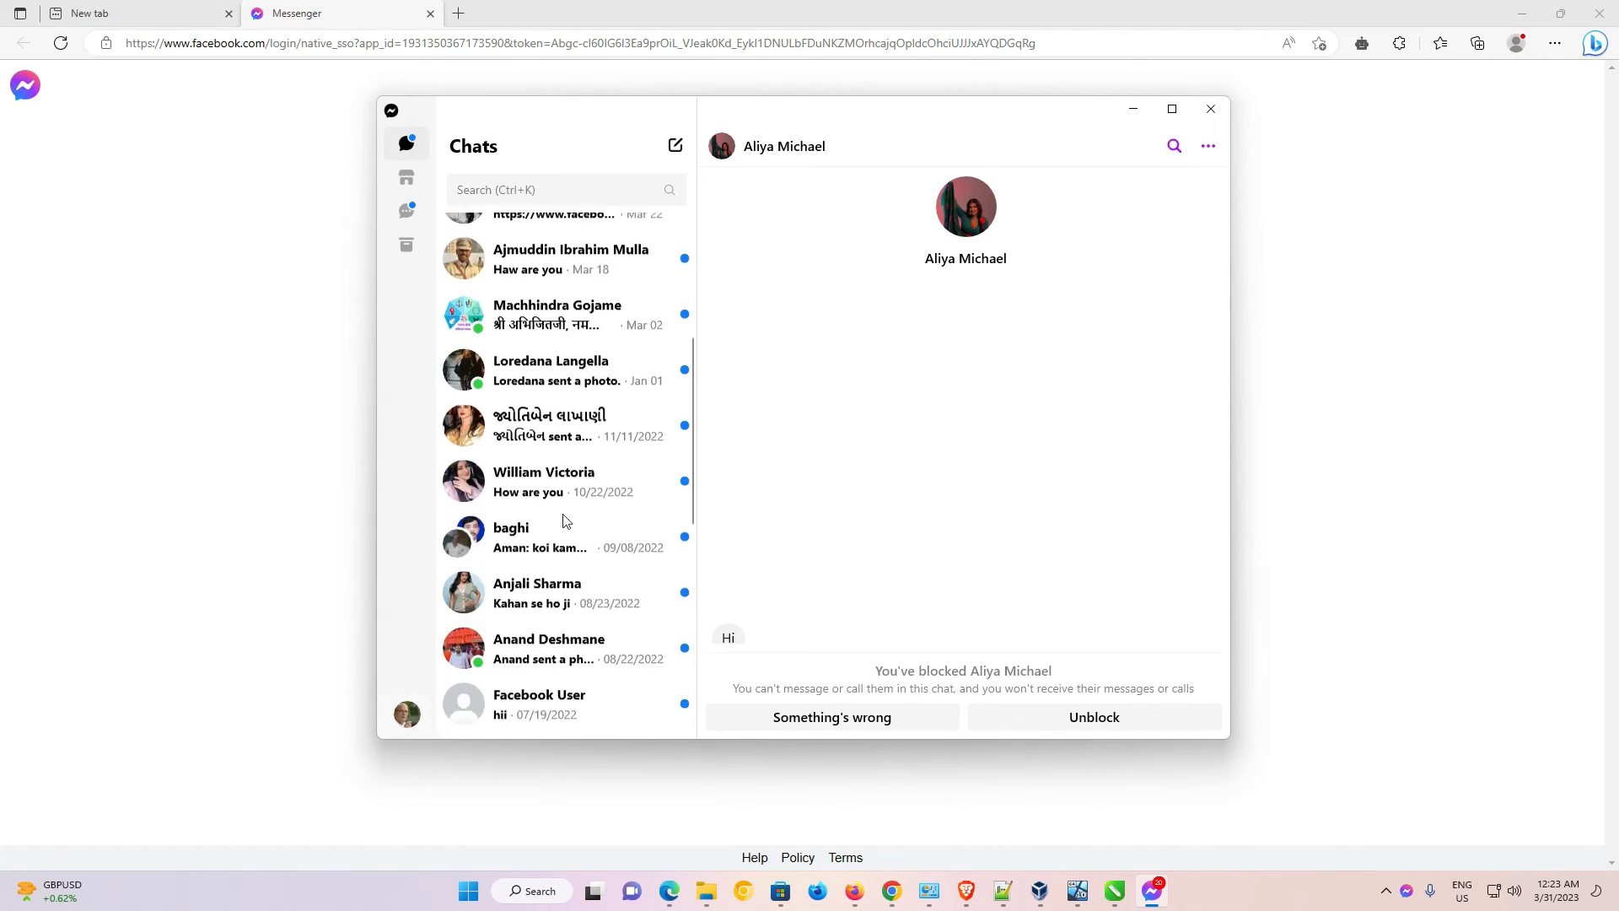
scroll(down, 3)
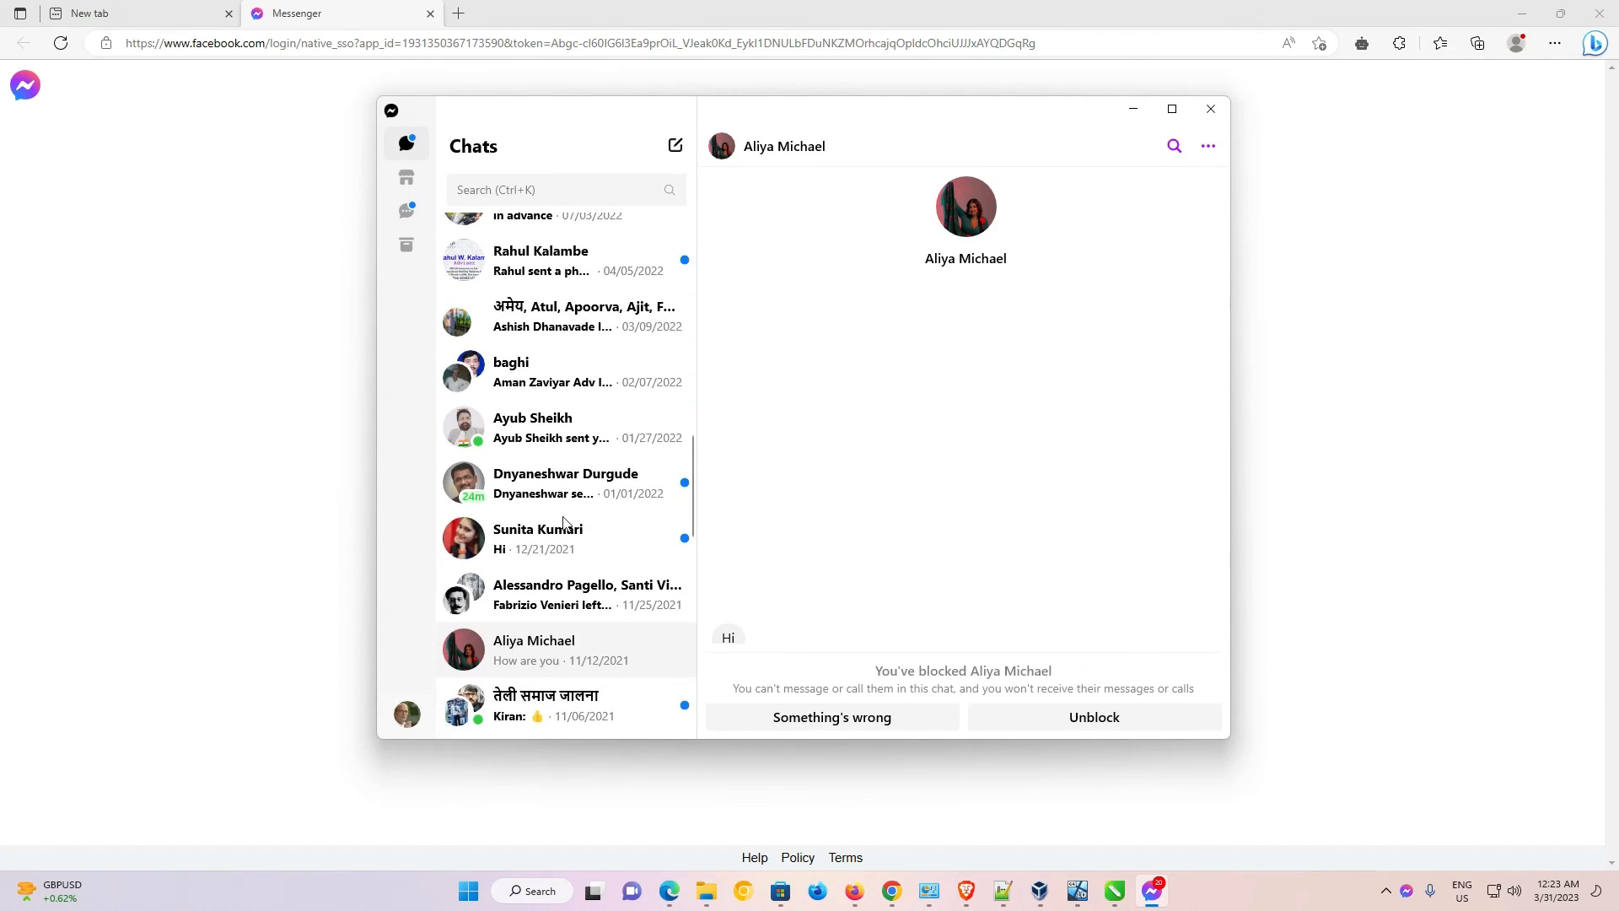